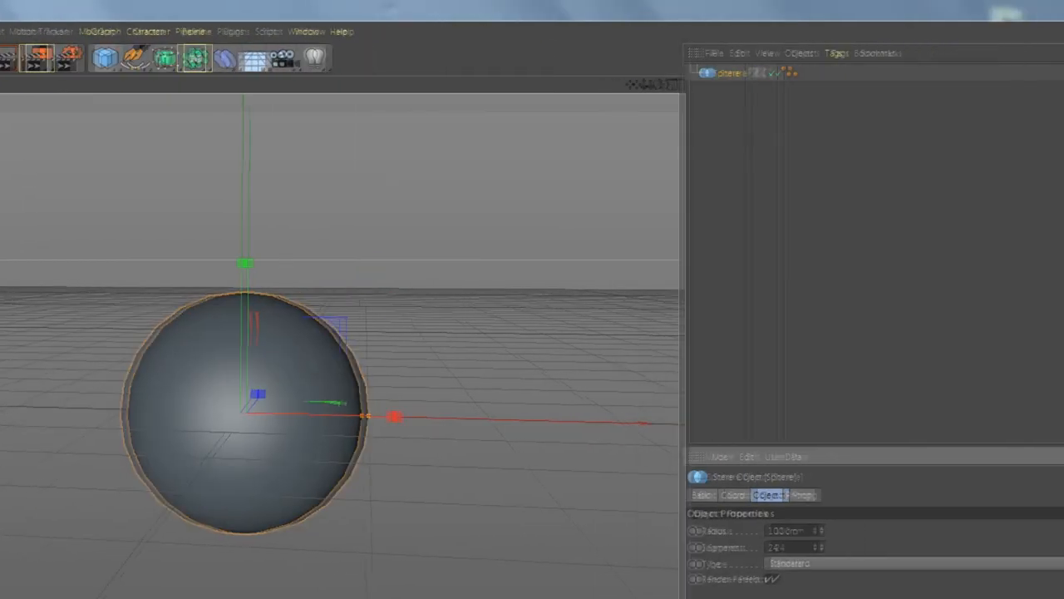
Add a MoGraph Cloner in Object mode distributing sphere clones over the large sphere's vertices
click(352, 56)
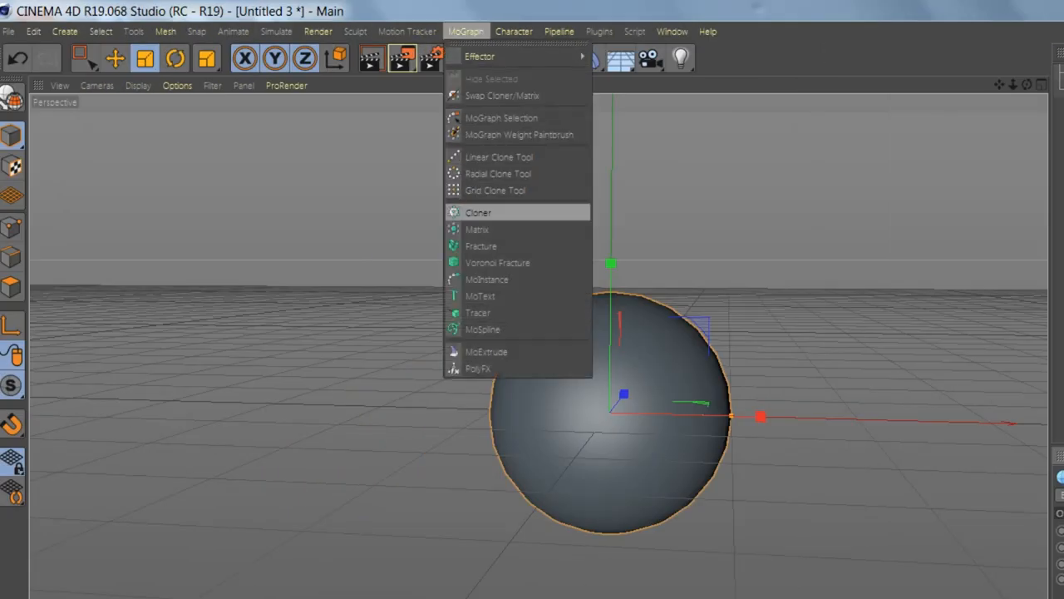
click(479, 213)
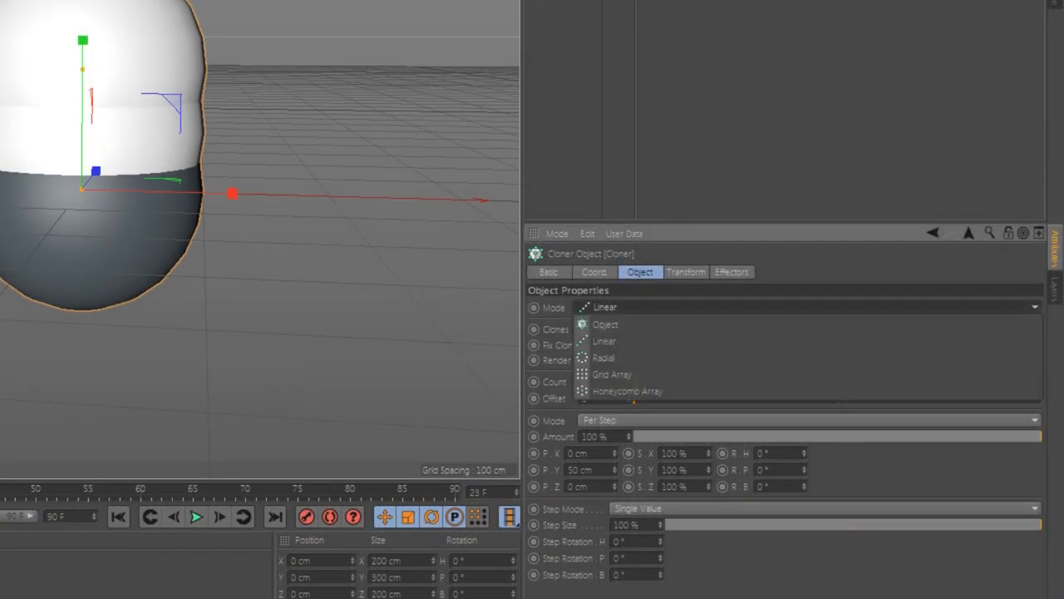
click(606, 325)
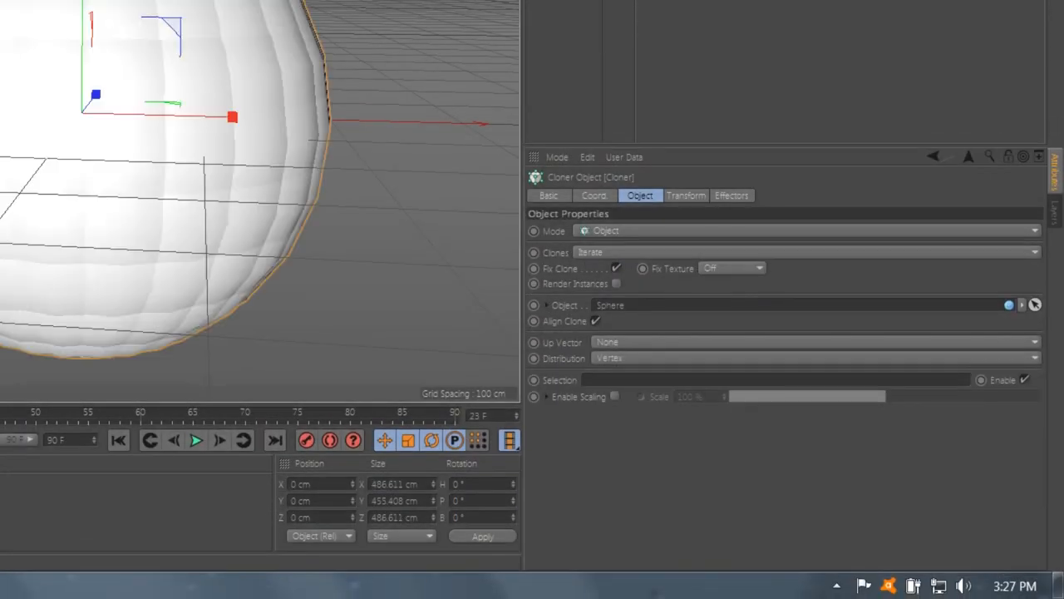
click(811, 358)
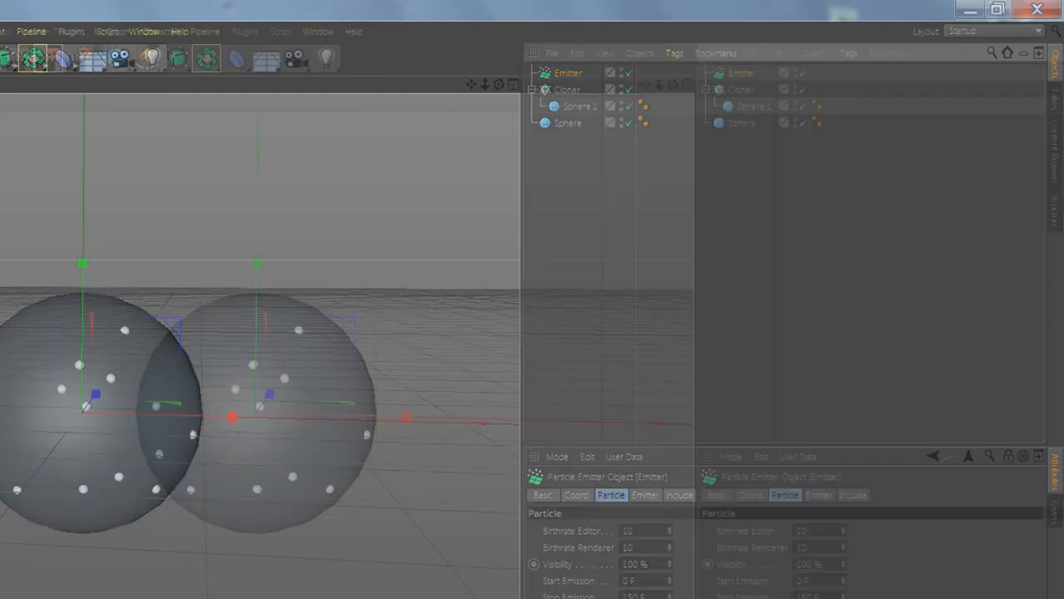
Add a particle Emitter and place a sphere under it as the emitted particle
click(189, 57)
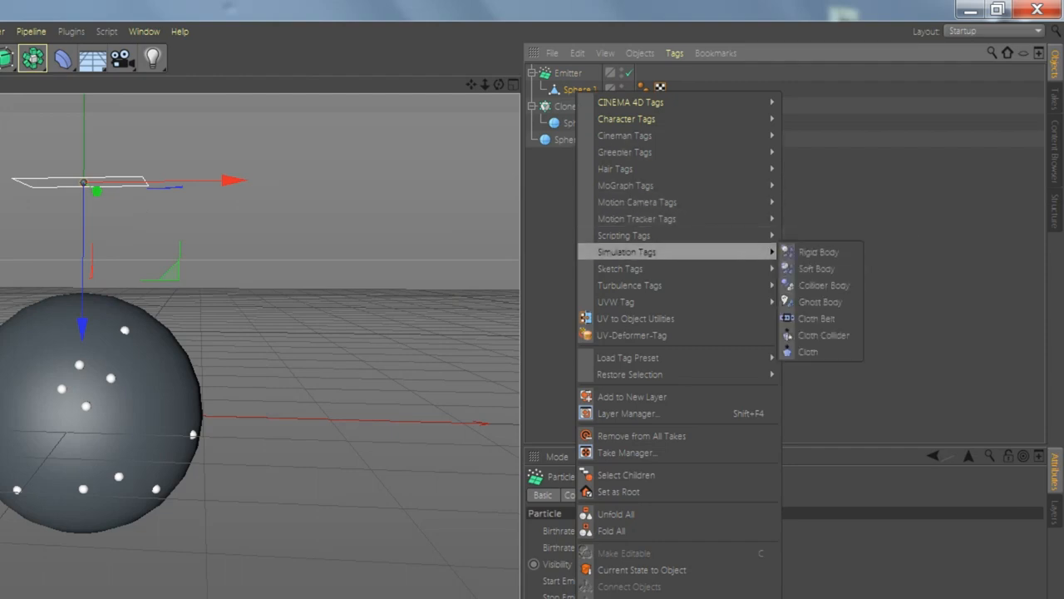
Give the emitted sphere a Rigid Body tag with an Ellipsoid collision shape
click(818, 251)
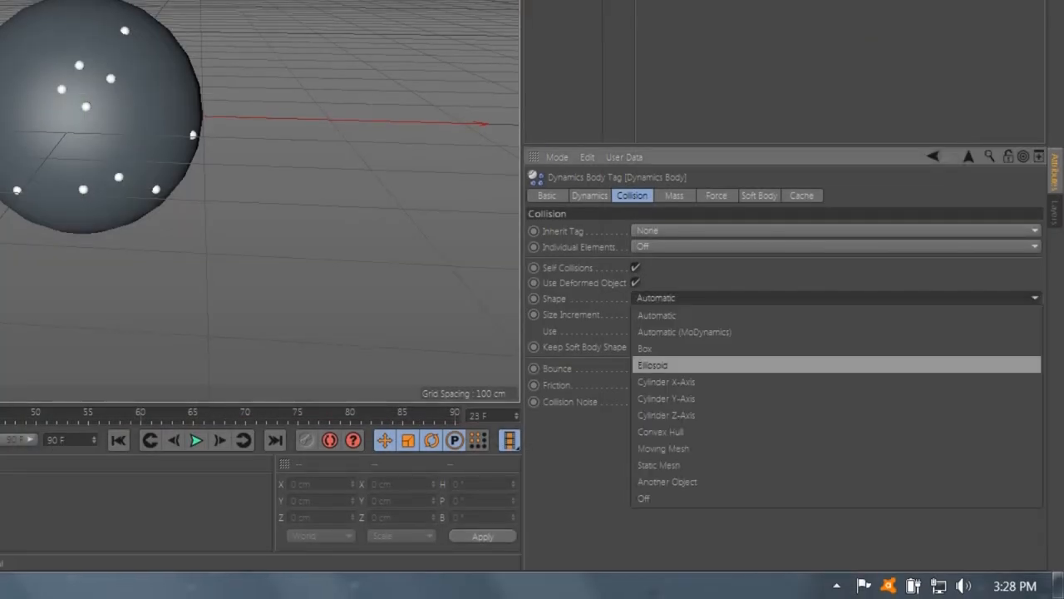
click(663, 449)
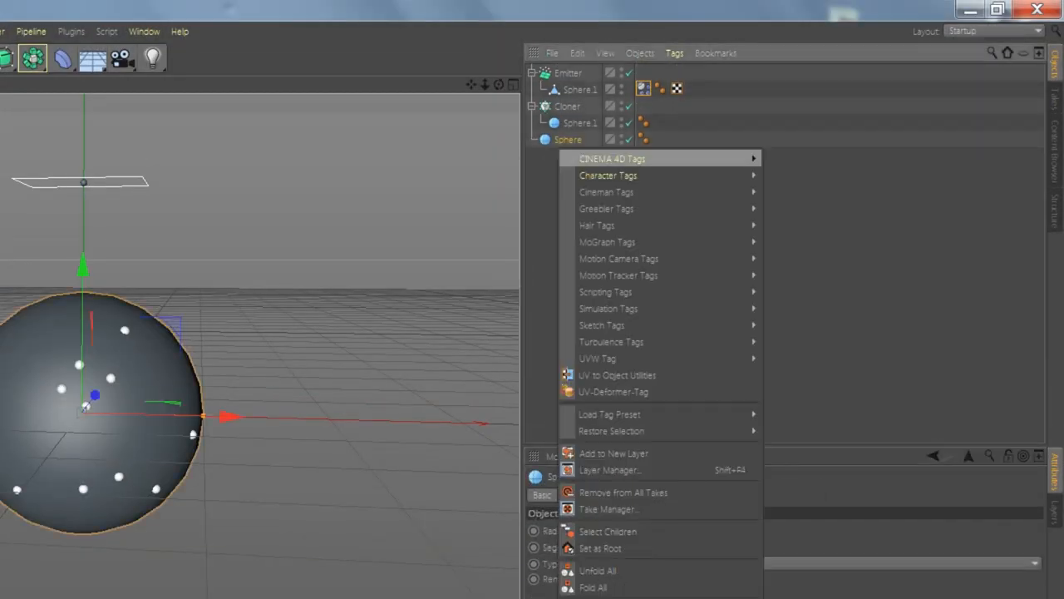
Give the large sphere a Collider Body tag with Bounce set to 0
click(609, 307)
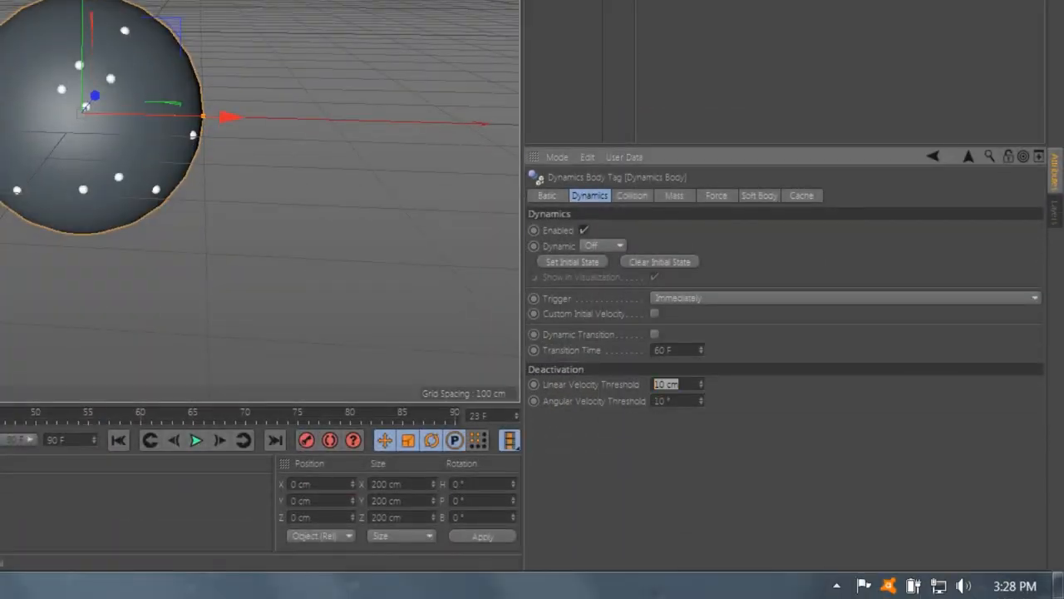
click(631, 194)
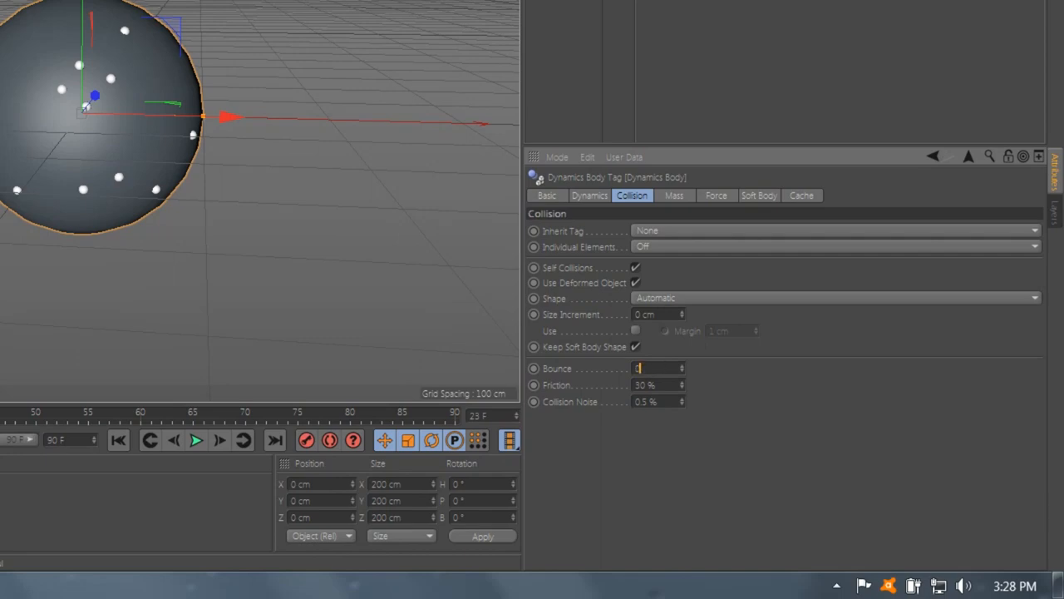
text(00 %)
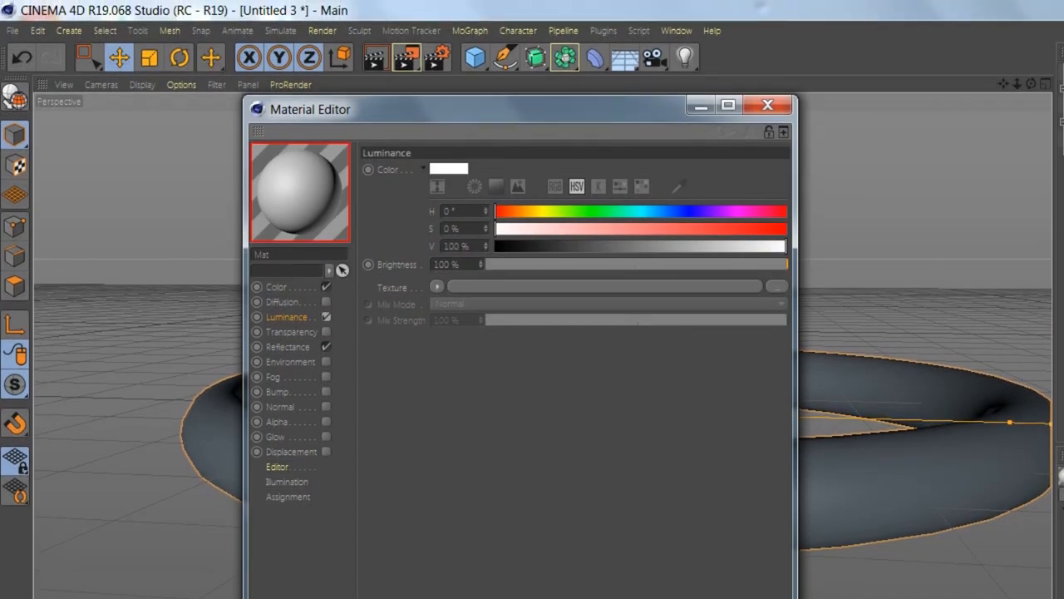
Finish the white luminance material with Color and Reflectance disabled and close its editor
click(286, 302)
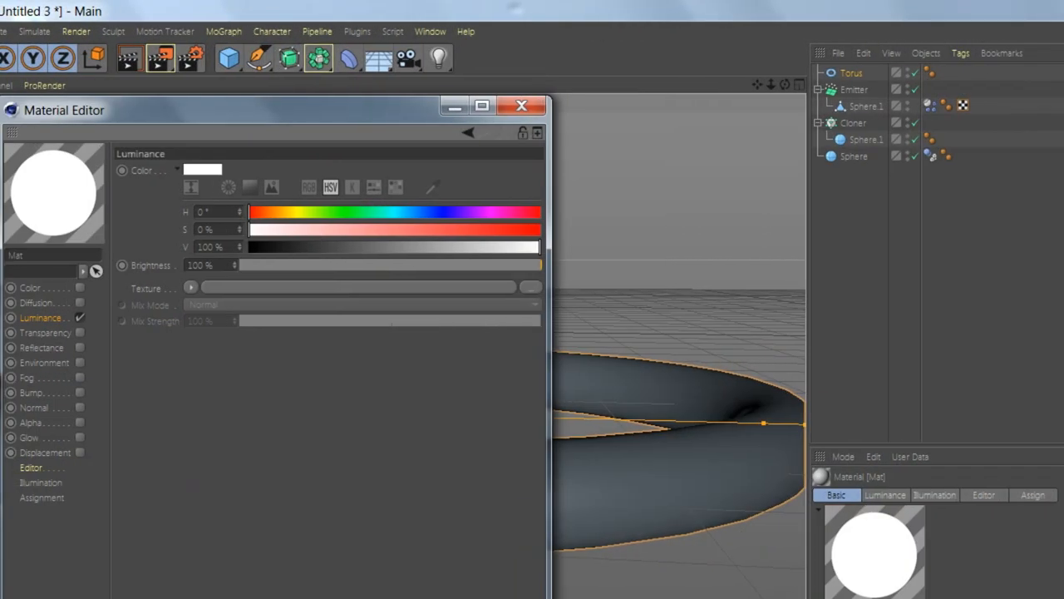
click(522, 107)
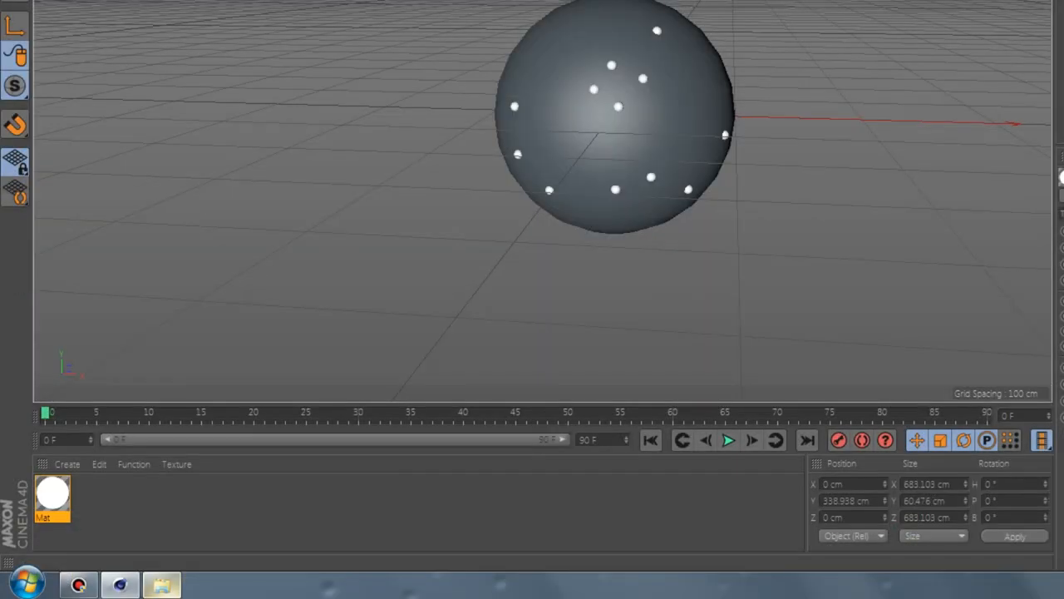
Create Mat.1 with a dark grey colour and a Fresnel shader loaded into its Luminance channel
double_click(51, 495)
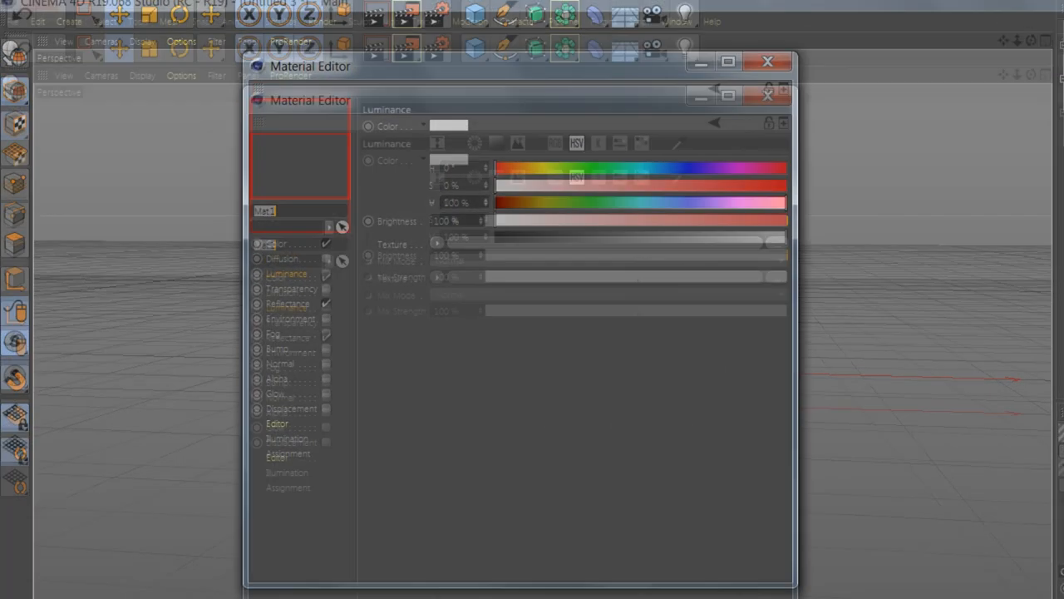
click(276, 286)
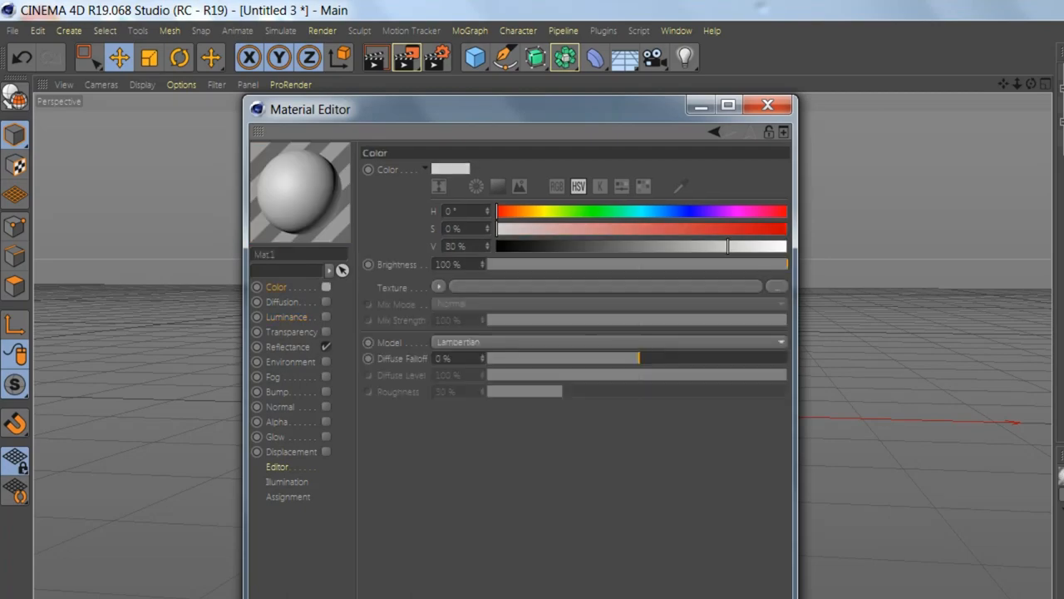
click(289, 314)
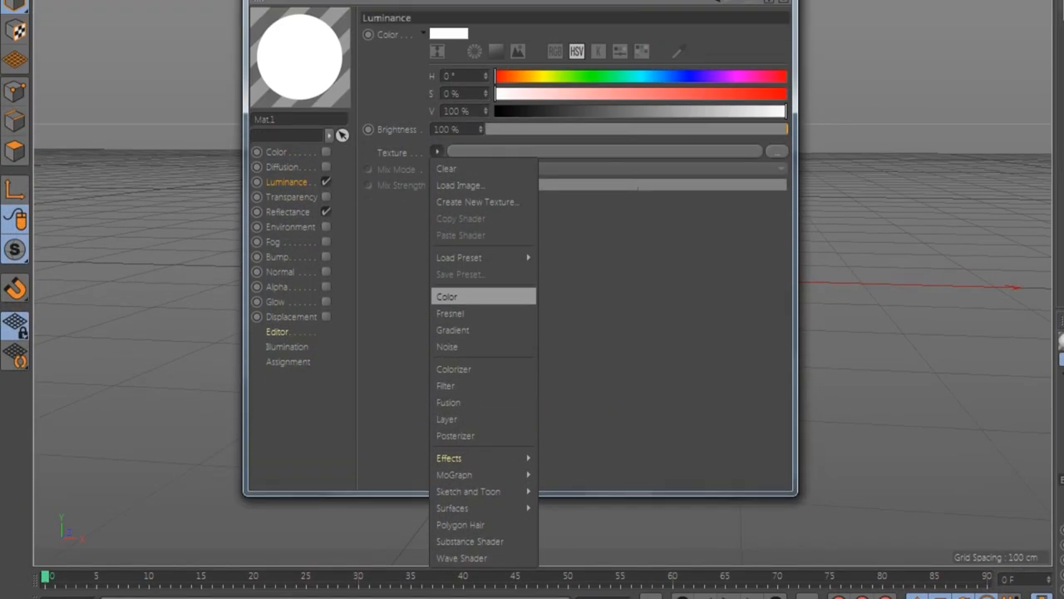
click(452, 329)
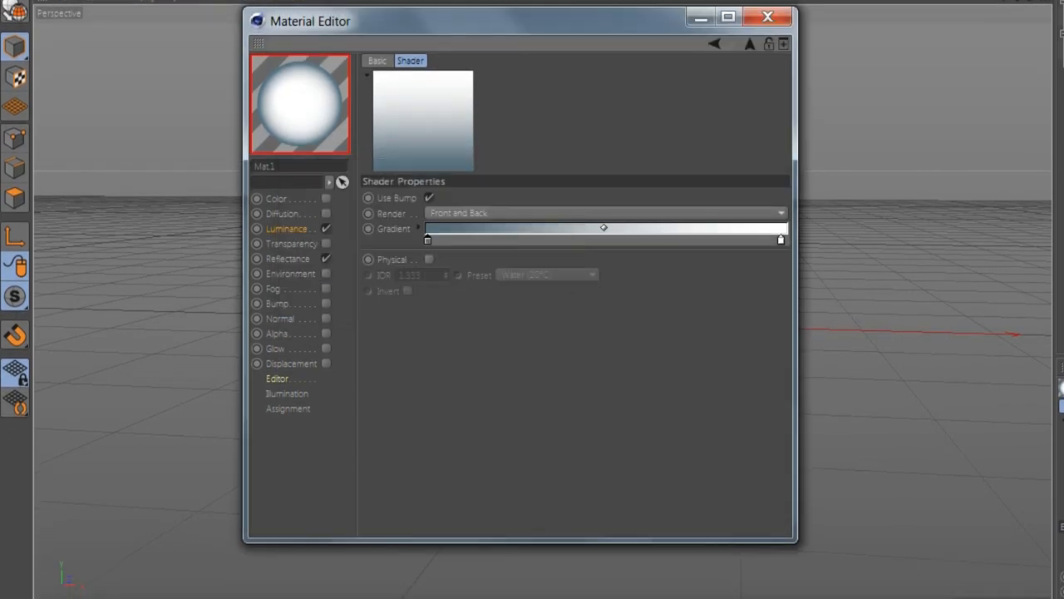
Adjust Mat.1's colour, luminance and transparency channel settings
click(291, 230)
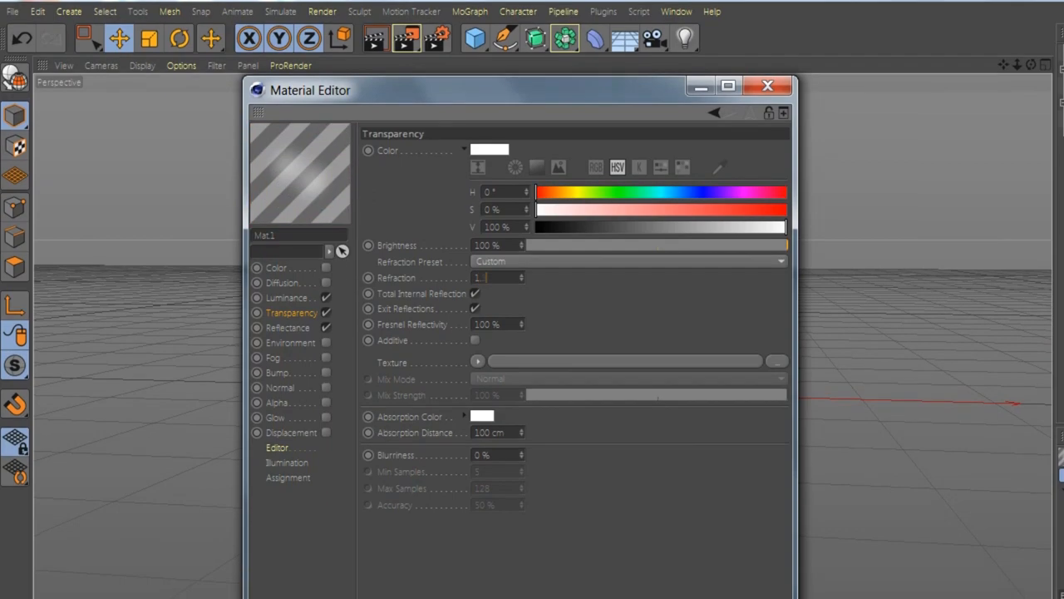
click(290, 316)
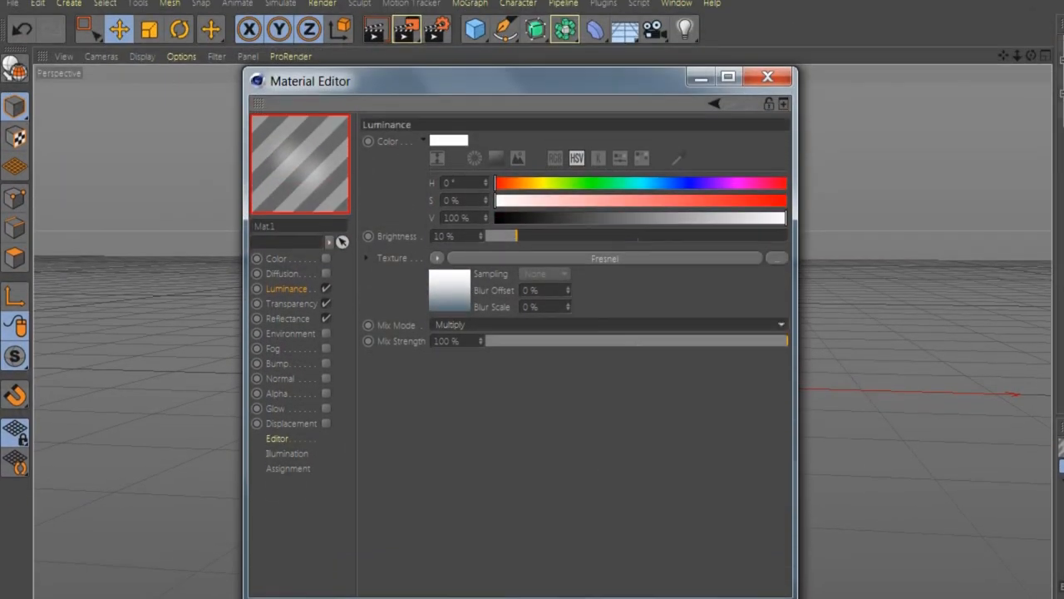
click(291, 286)
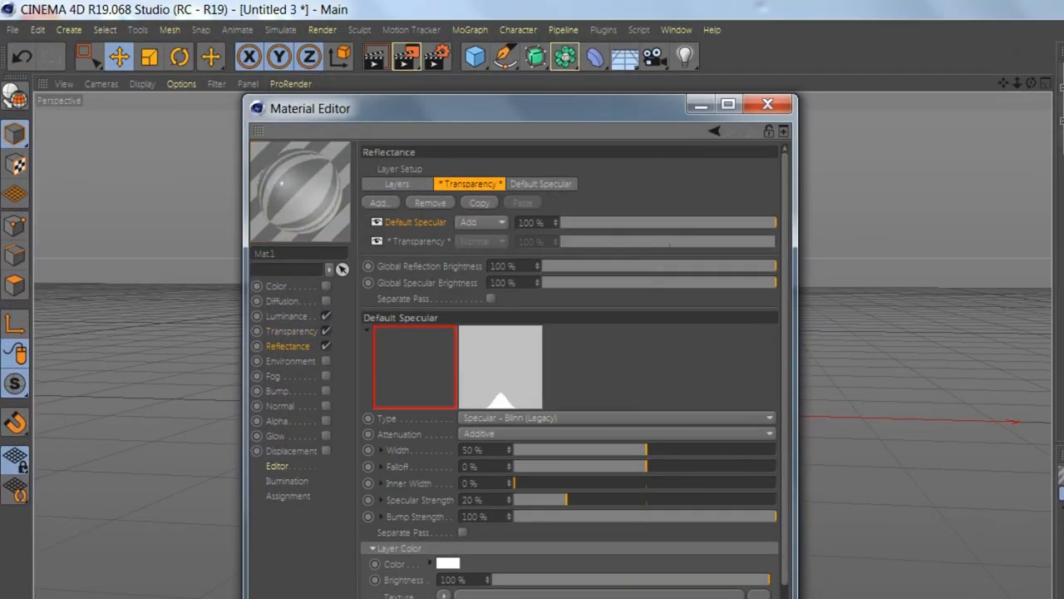
Set the Default Specular layer to Reflection (Legacy) with 0% roughness, 100% reflection, 0% specular
click(539, 182)
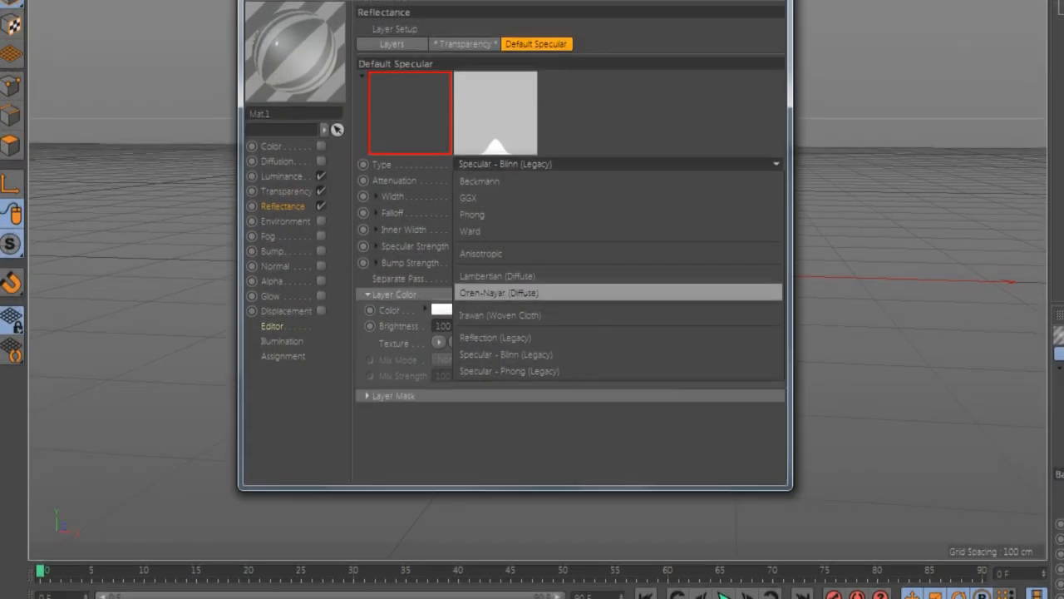
click(496, 337)
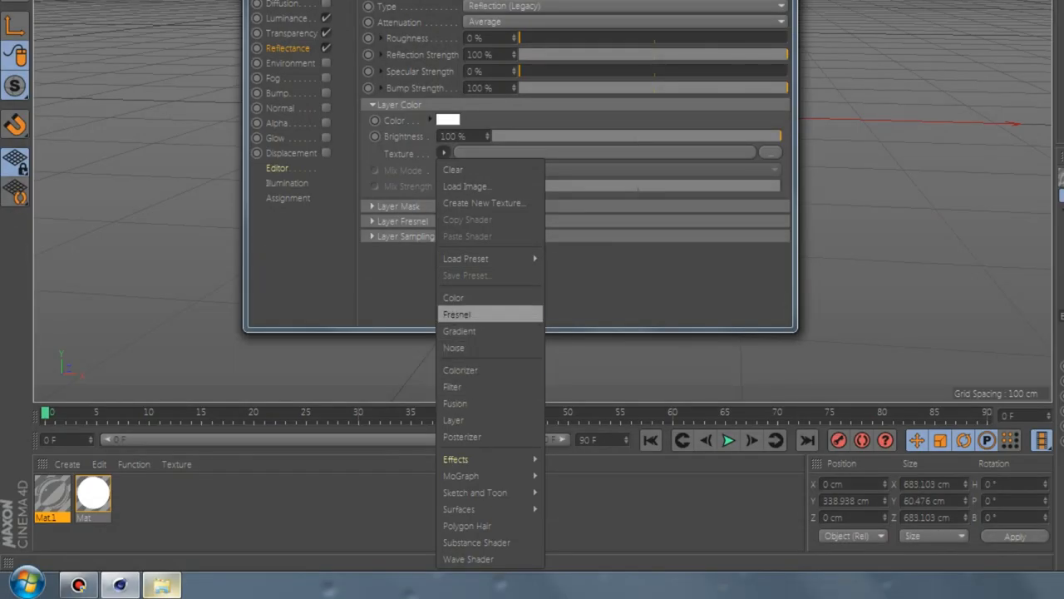
Use a Fresnel shader as the reflection layer's colour texture and change its mix mode
click(459, 330)
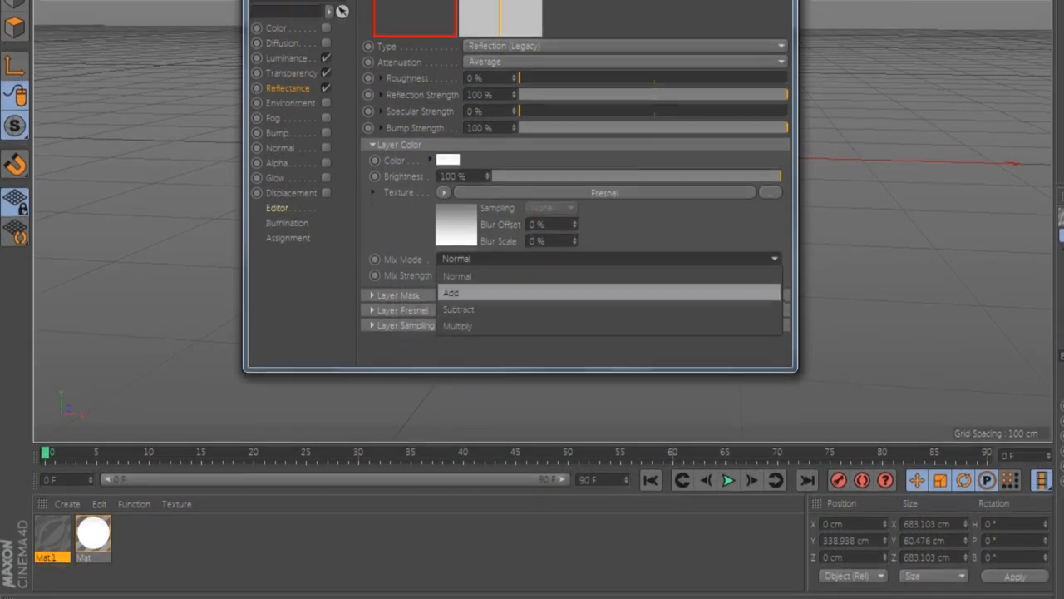
click(457, 324)
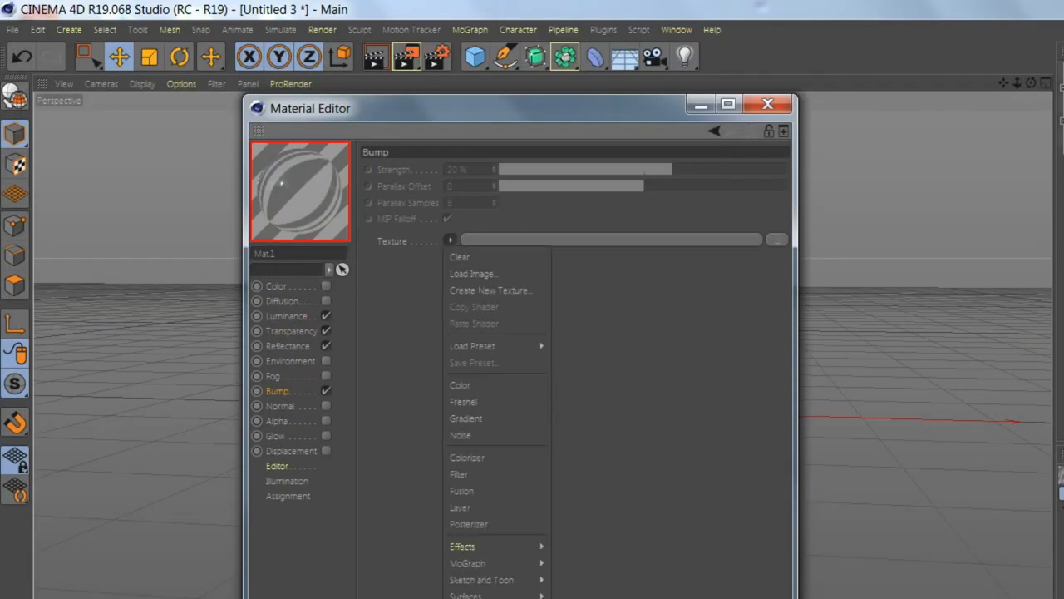
Load a Noise shader into the Bump channel at 5% strength and close the Material Editor
click(459, 436)
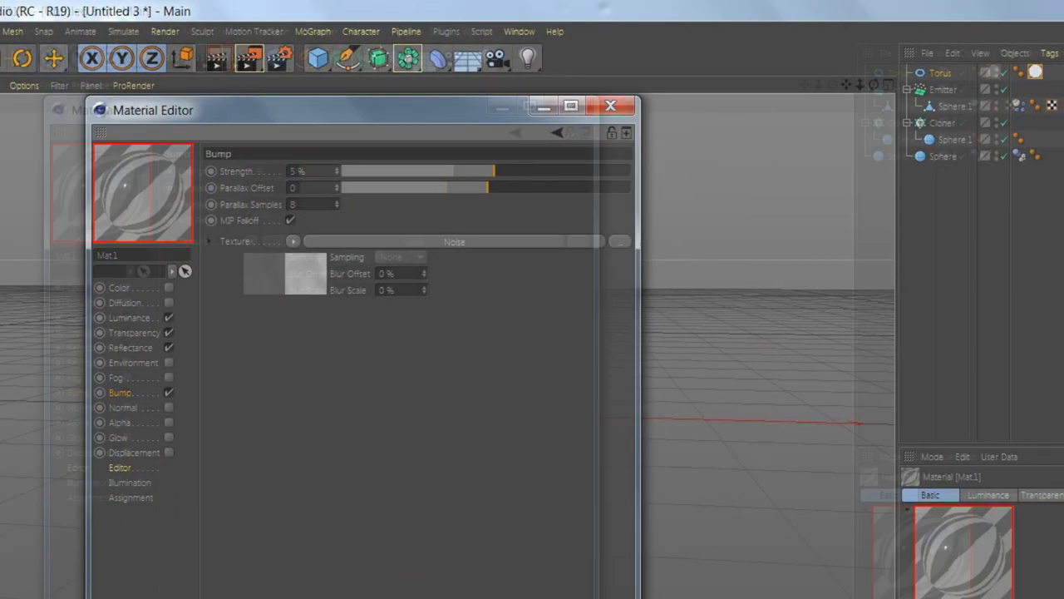
click(611, 106)
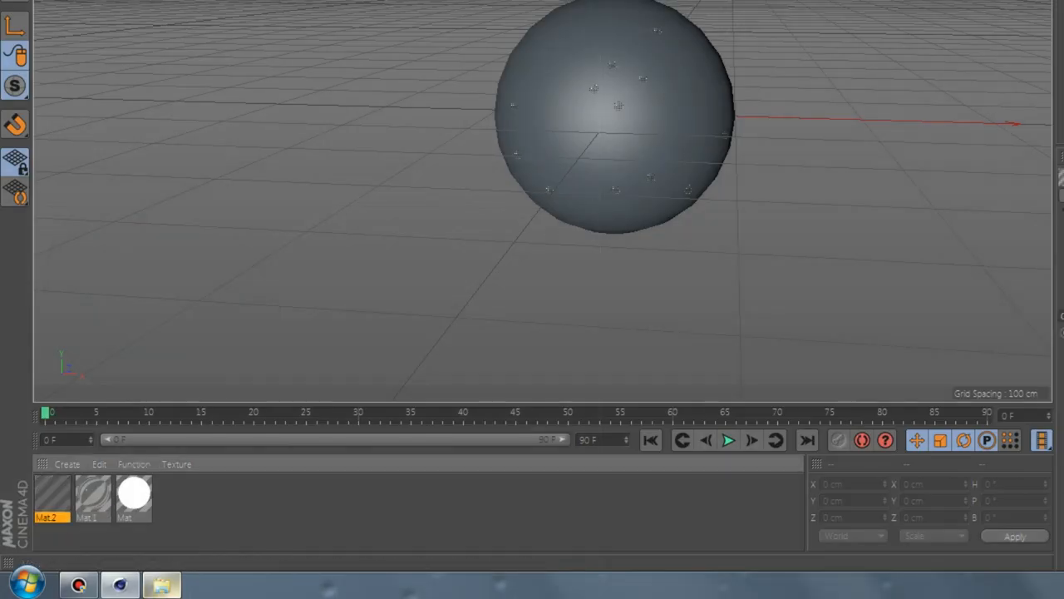
Set Mat.2's specular layer to Reflection (Legacy) with low roughness and 30% strength, then add a Sky object
double_click(51, 497)
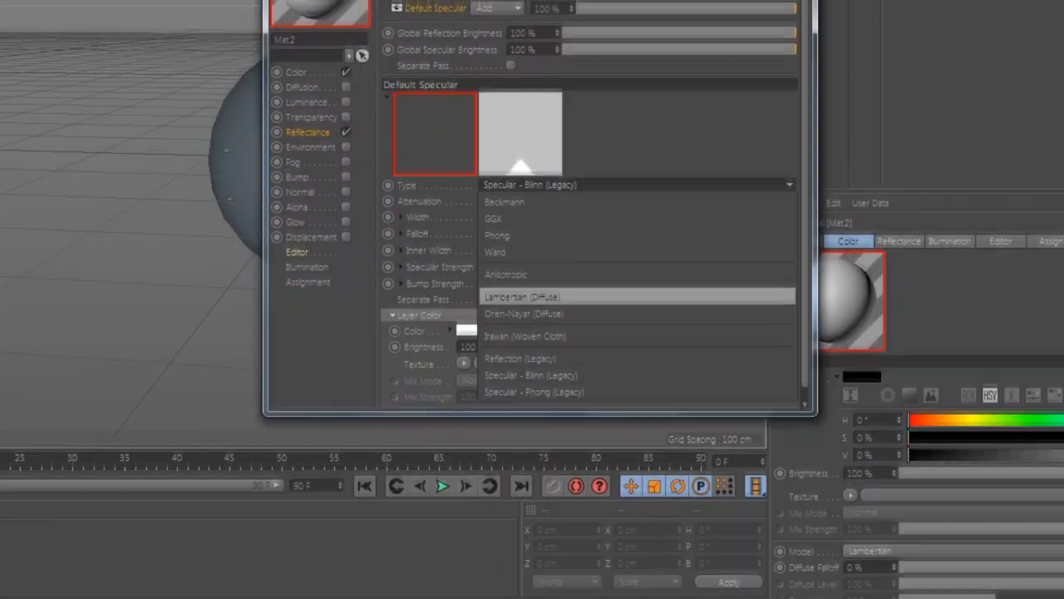
click(521, 359)
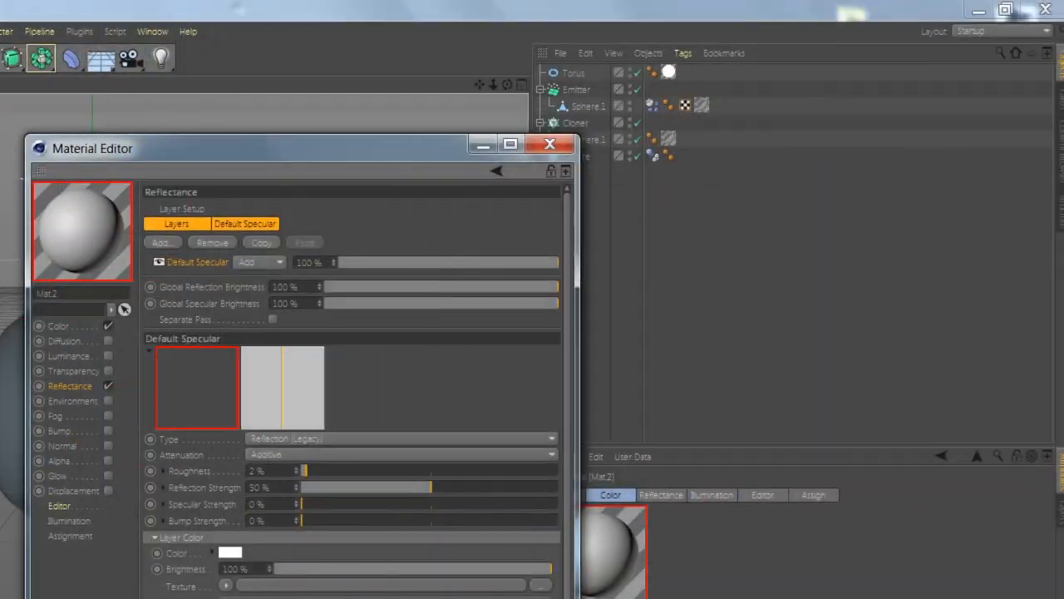
click(548, 143)
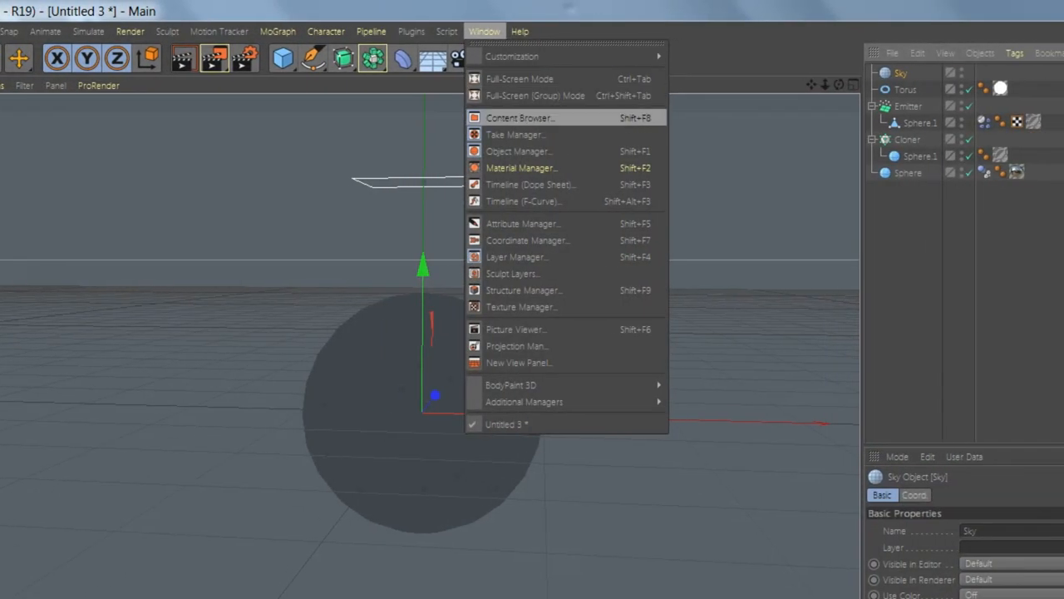
Load the Sunset Inlet 02 HDR preset from the Content Browser and check its Luminance texture for the Sky
click(518, 116)
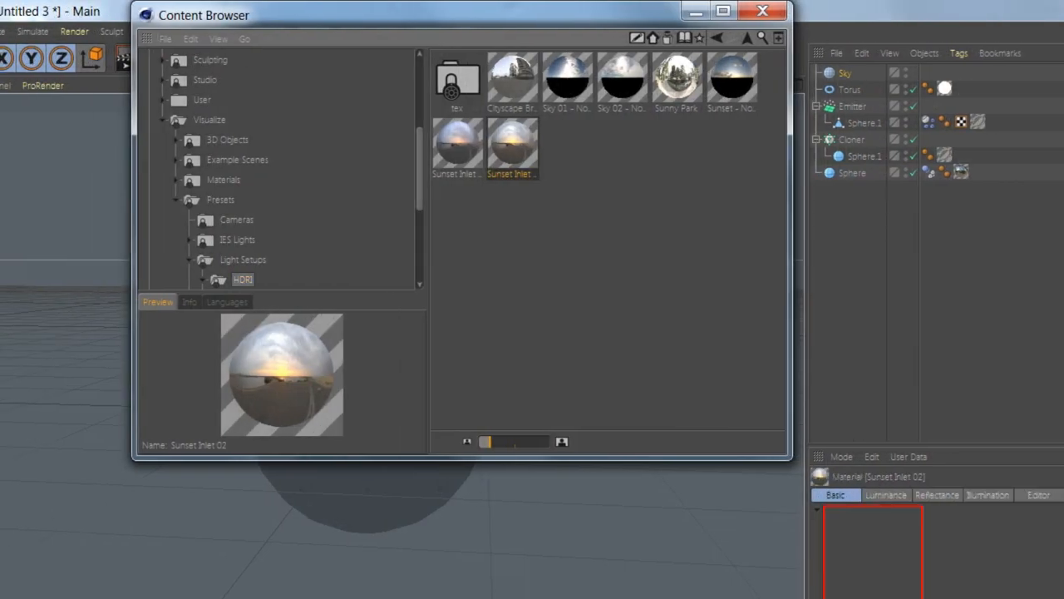
click(762, 10)
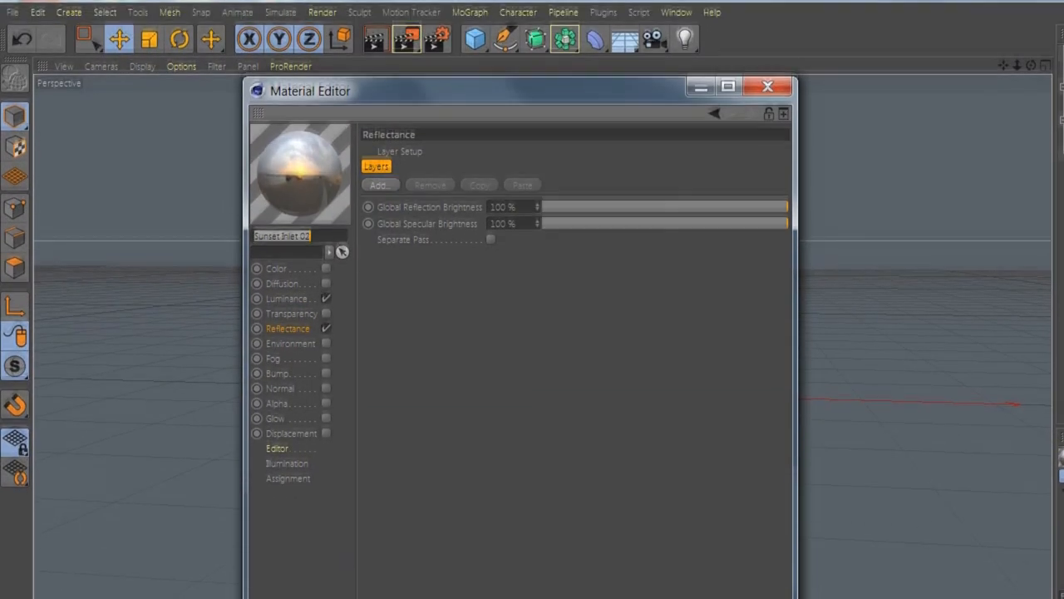
click(286, 300)
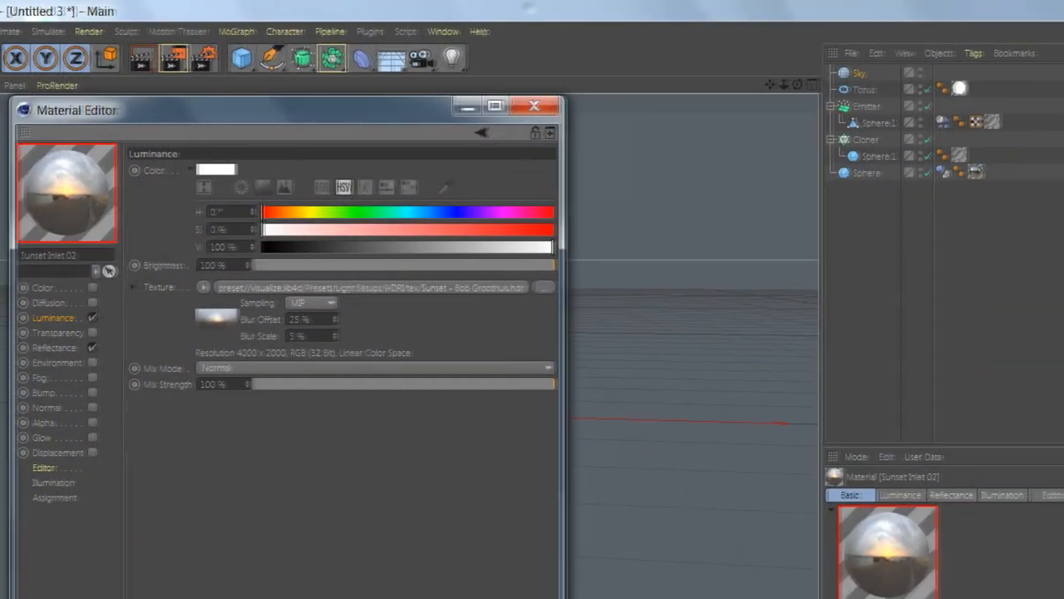
click(535, 107)
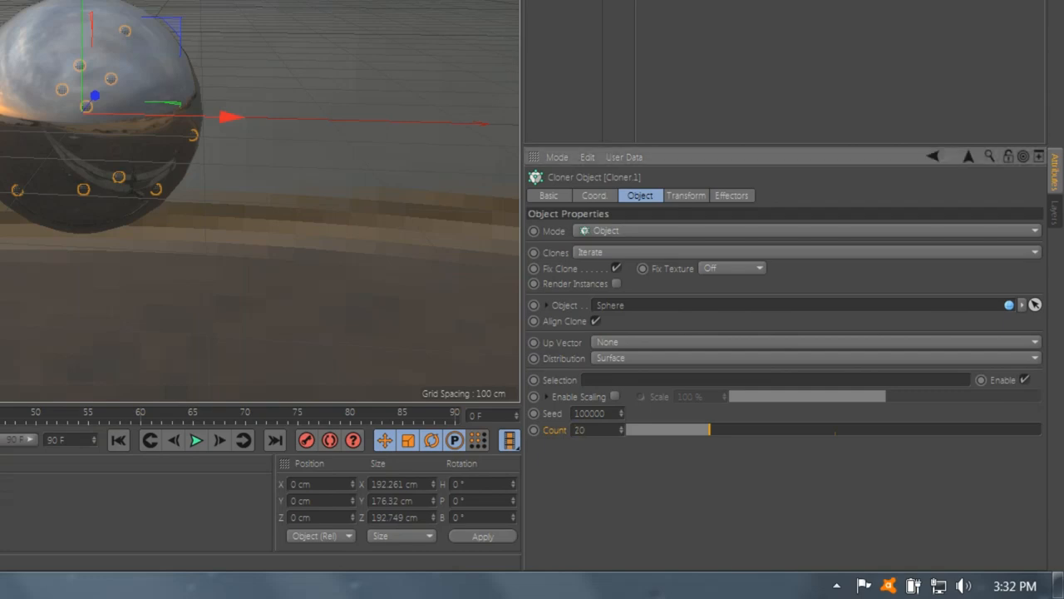
Raise the Cloner's Count so many more drop clones cover the sphere surface
drag(711, 429, 1037, 429)
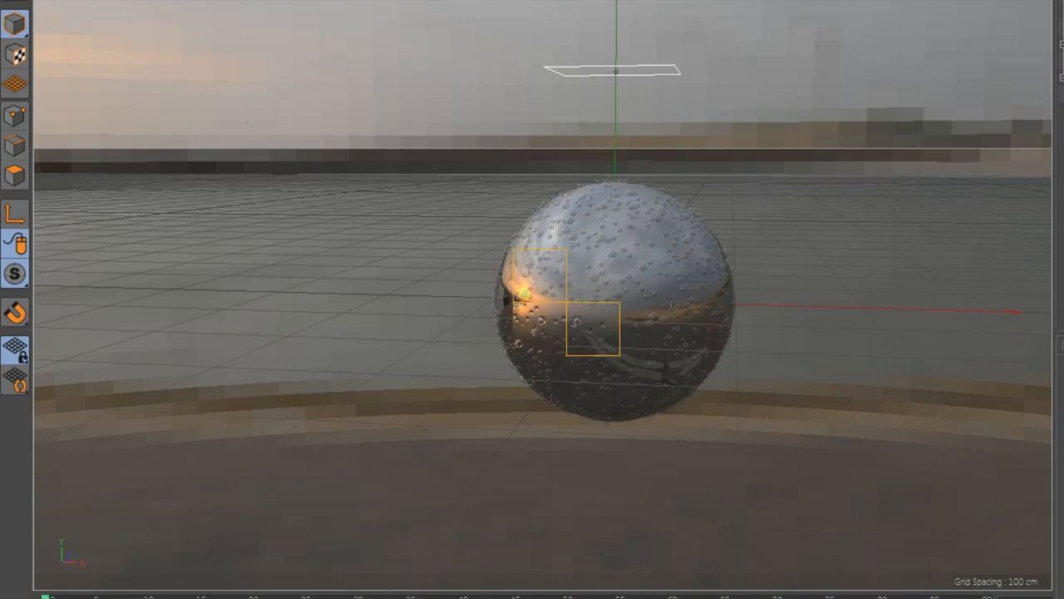
drag(590, 329, 618, 274)
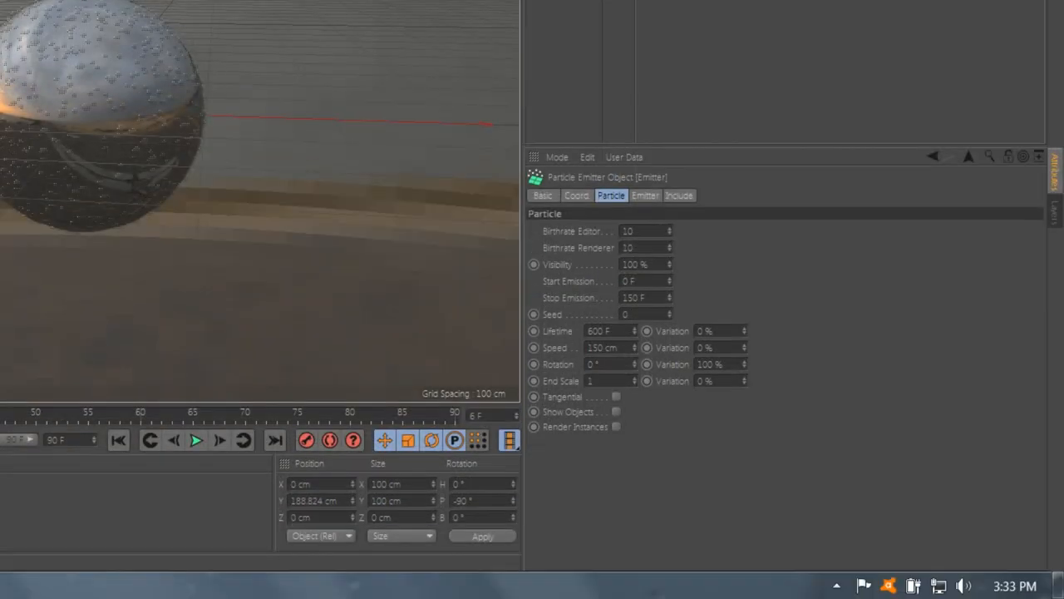
Select the Emitter to tune its particle settings: Birthrate 10, Stop 150 F, Lifetime 600 F, Speed 150 cm
click(615, 412)
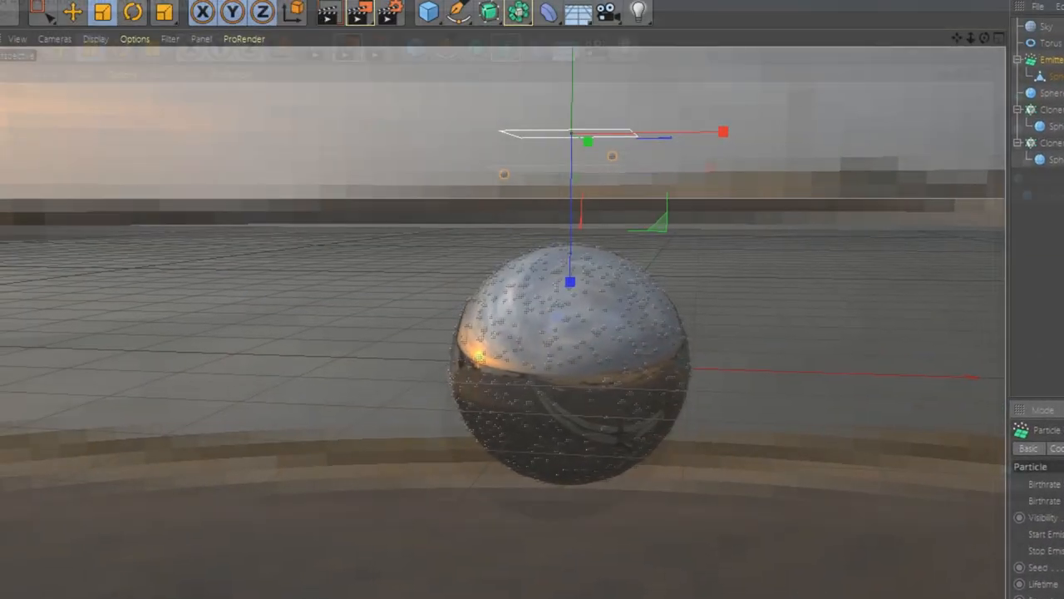
Play the timeline so emitted particles fall toward the sphere, adjusting the view to watch them
click(630, 512)
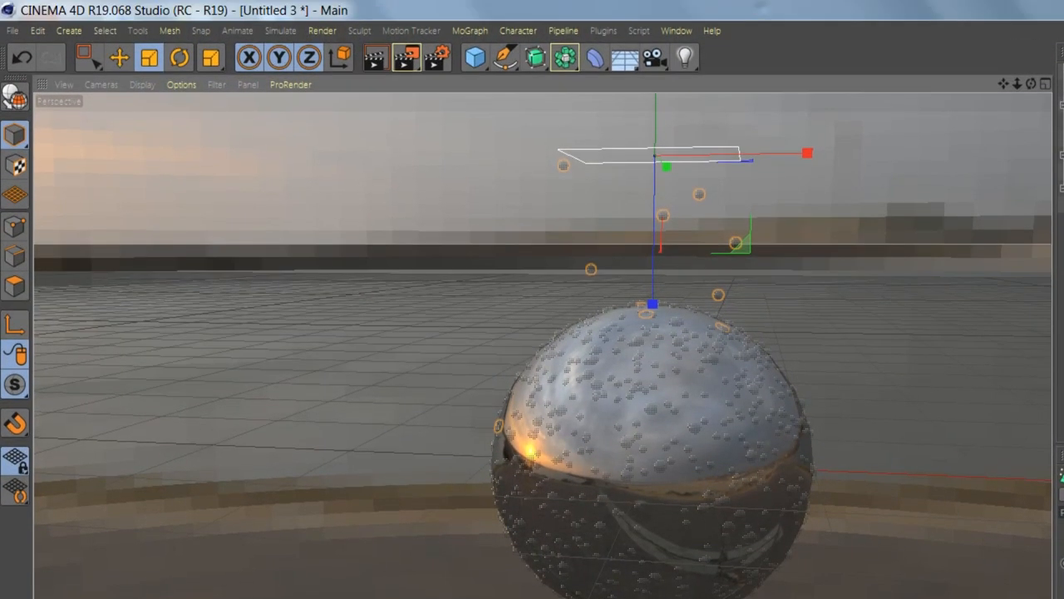
drag(515, 363, 619, 469)
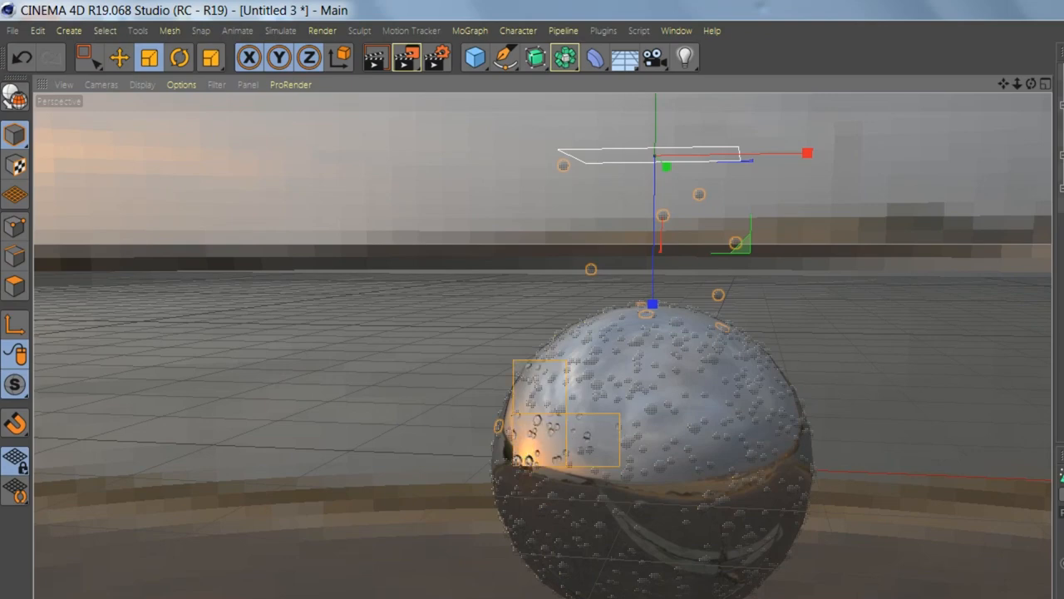